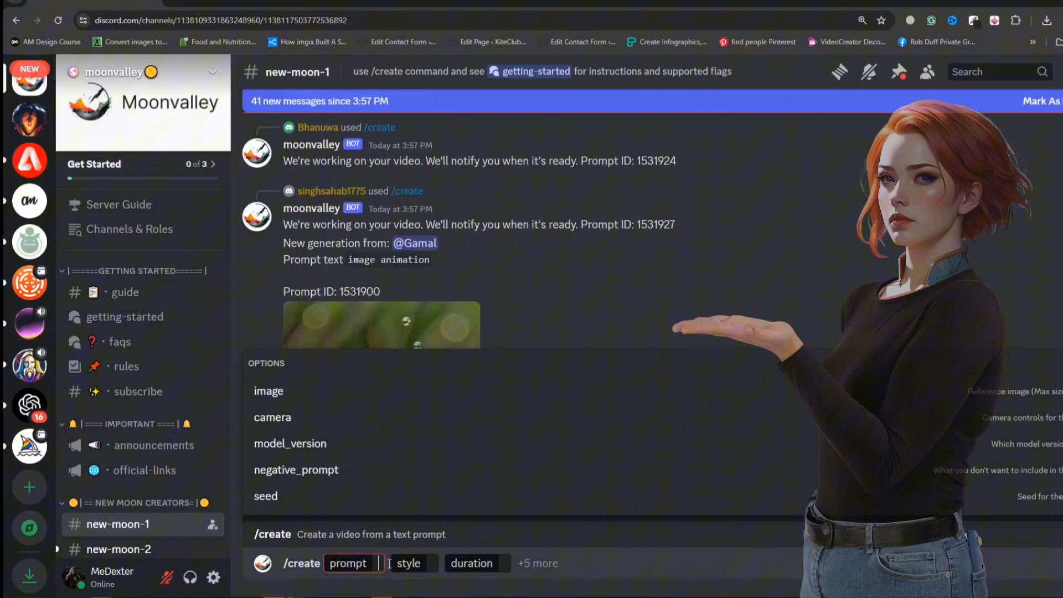
- Search YouTube for the How to Work AI channel and scroll through its uploaded videos
type("A boiy and girl having fun while")
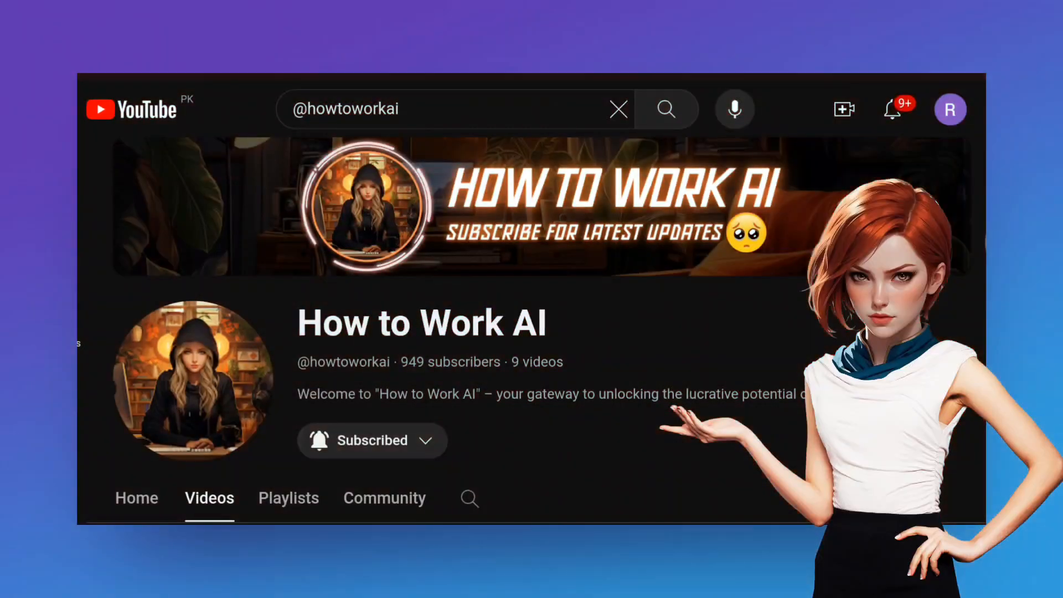
scroll("down", 3)
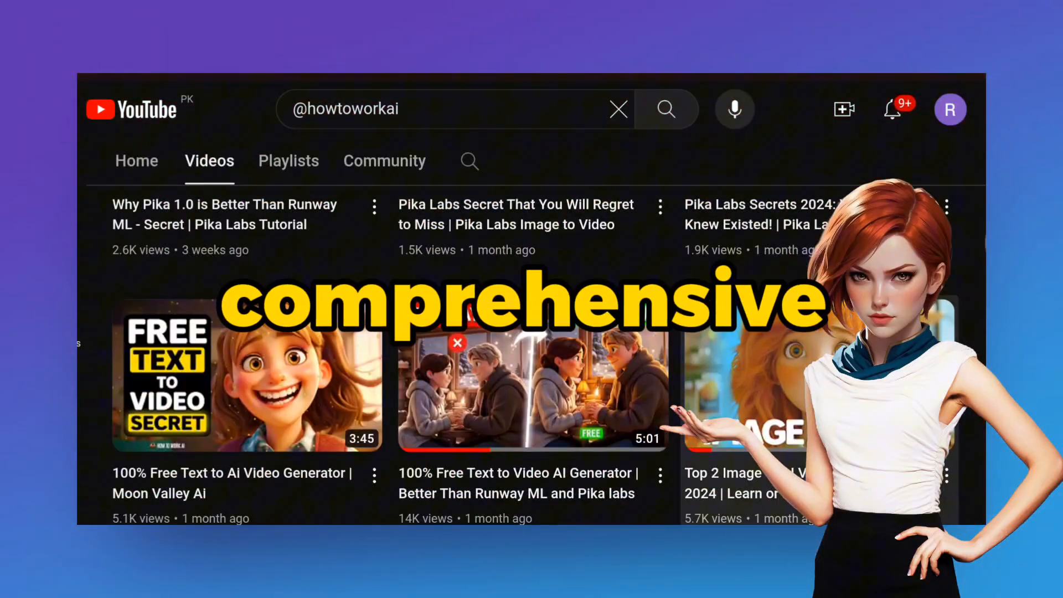
left_click(246, 375)
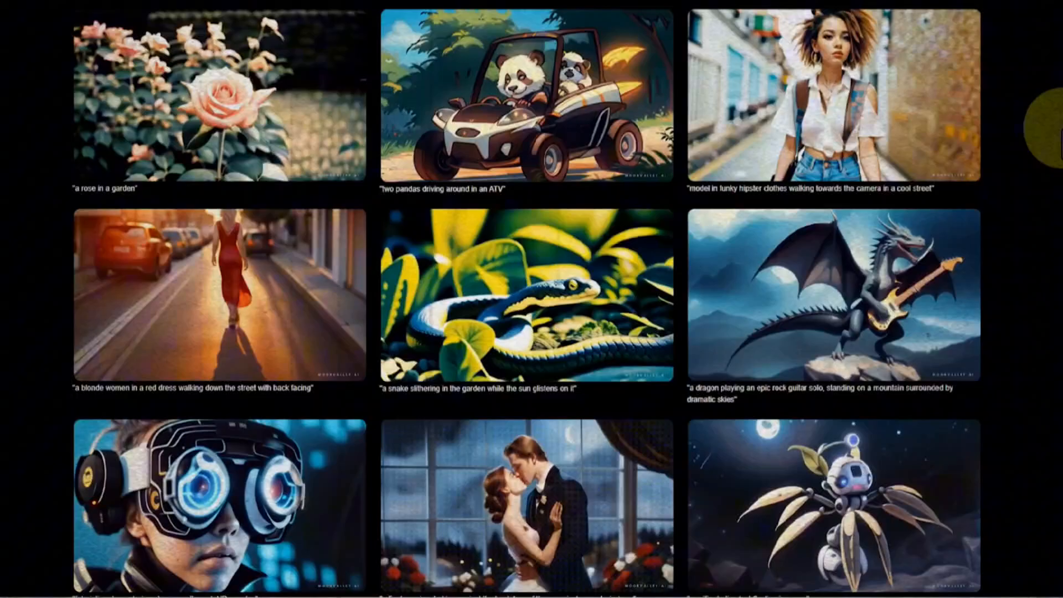
scroll("down", 3)
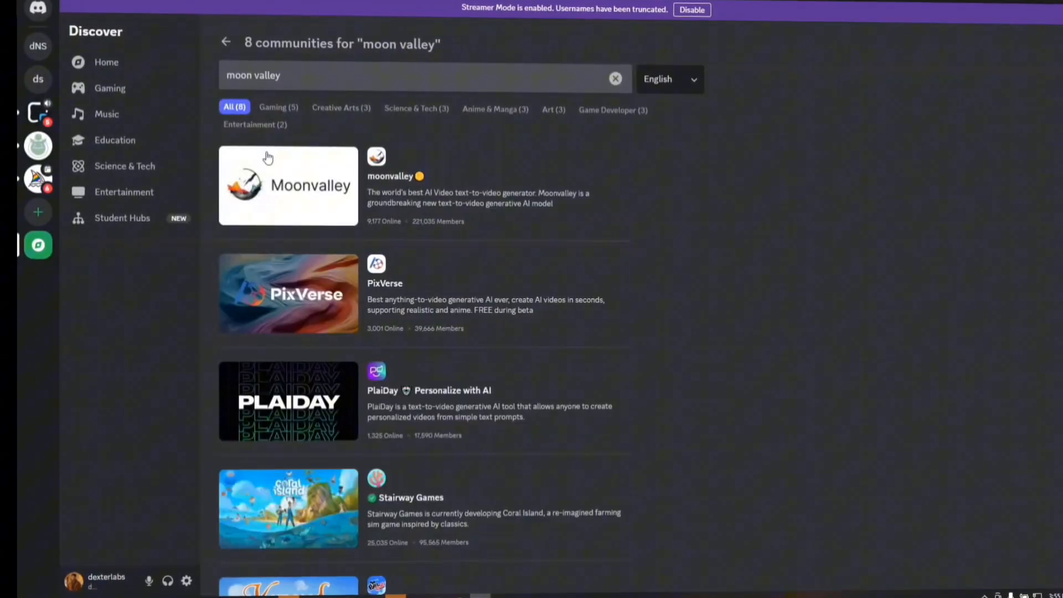
- Join the Moonvalley server from the discovery results and land in its new-moon-1 channel
left_click(288, 185)
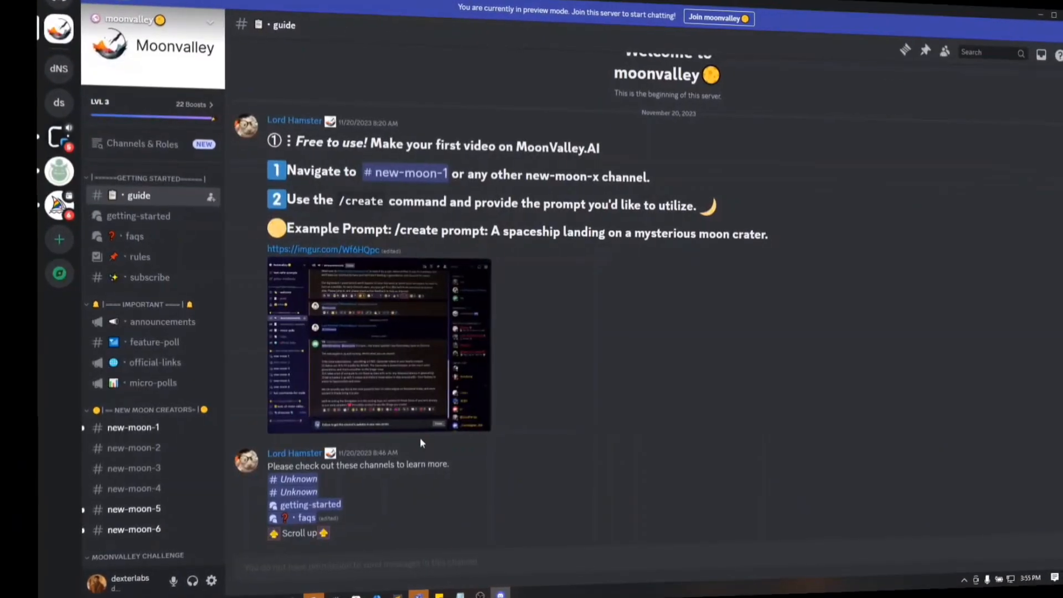
left_click(134, 428)
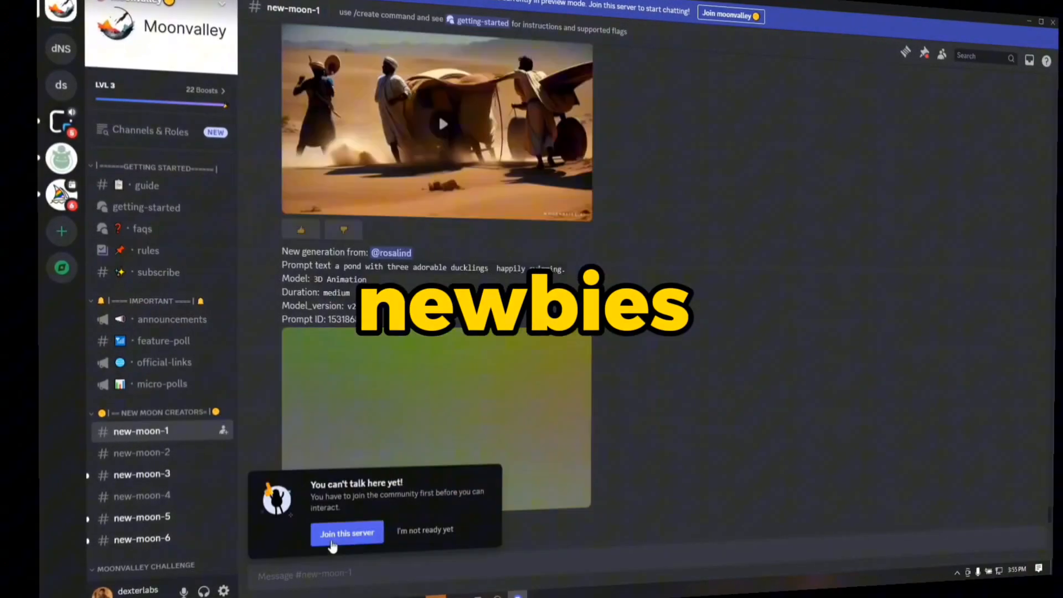
left_click(347, 533)
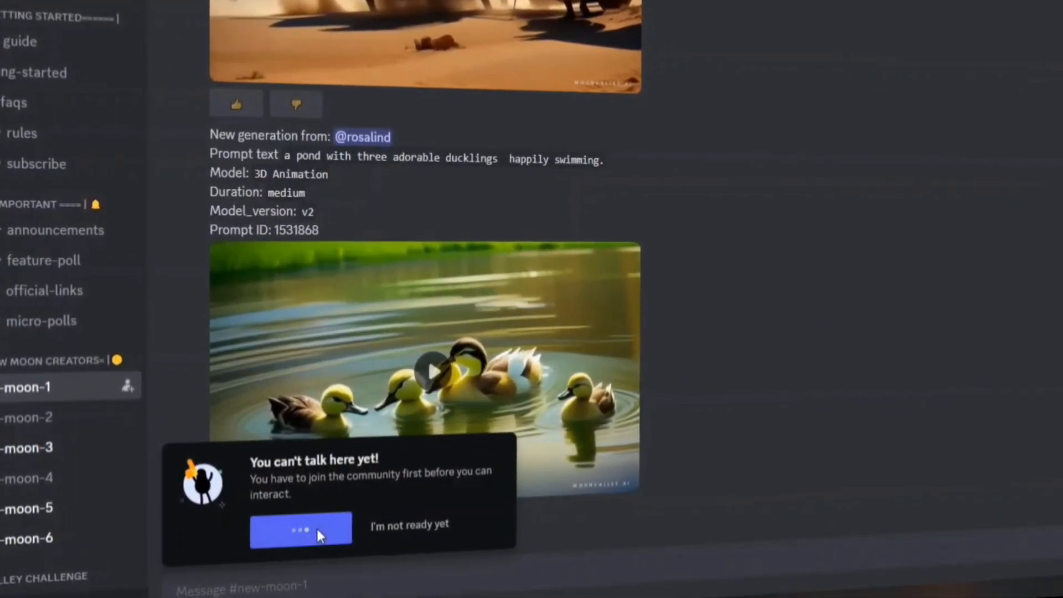
left_click(300, 529)
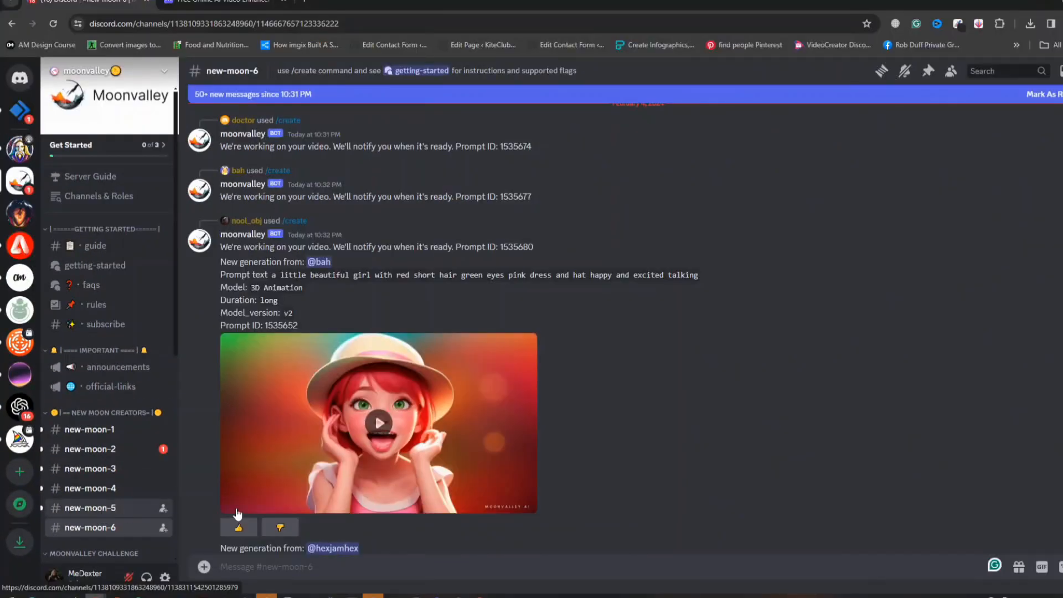
- Browse the new-moon-5 and new-moon-4 channels, scrolling through users' generated videos
left_click(90, 507)
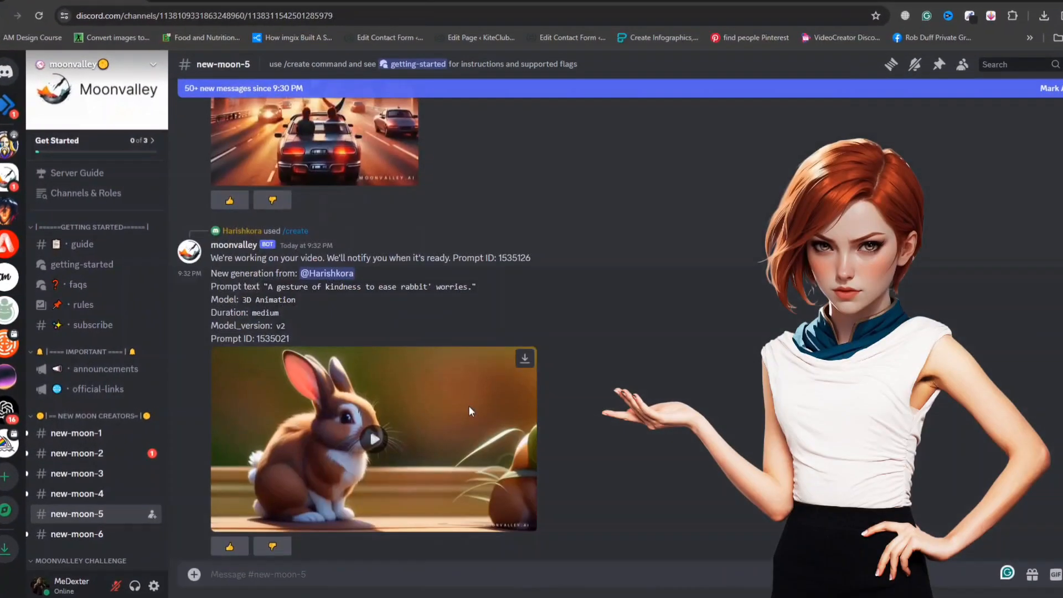
scroll("down", 3)
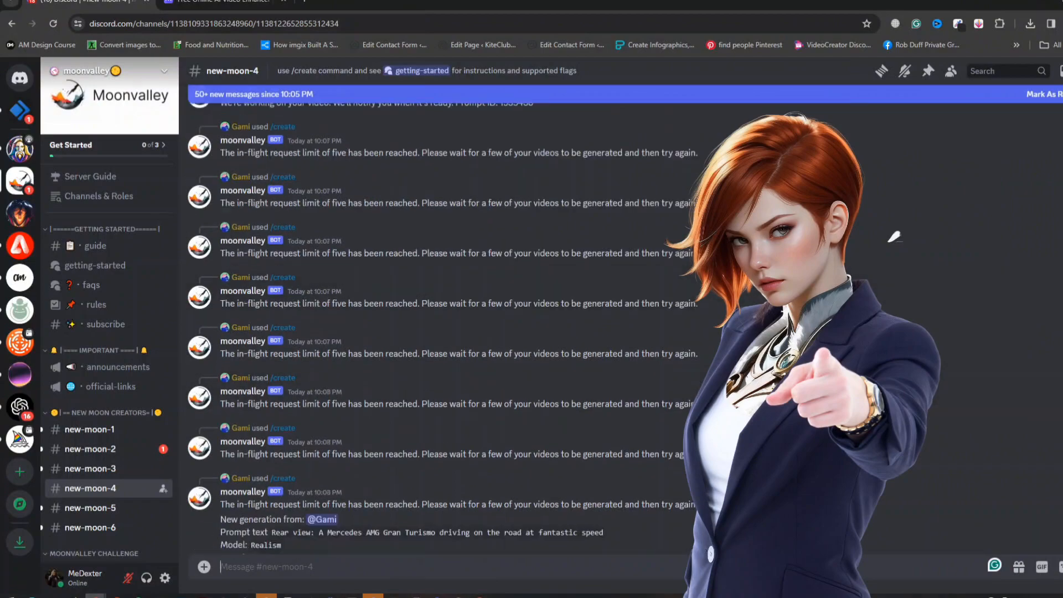
scroll("down", 3)
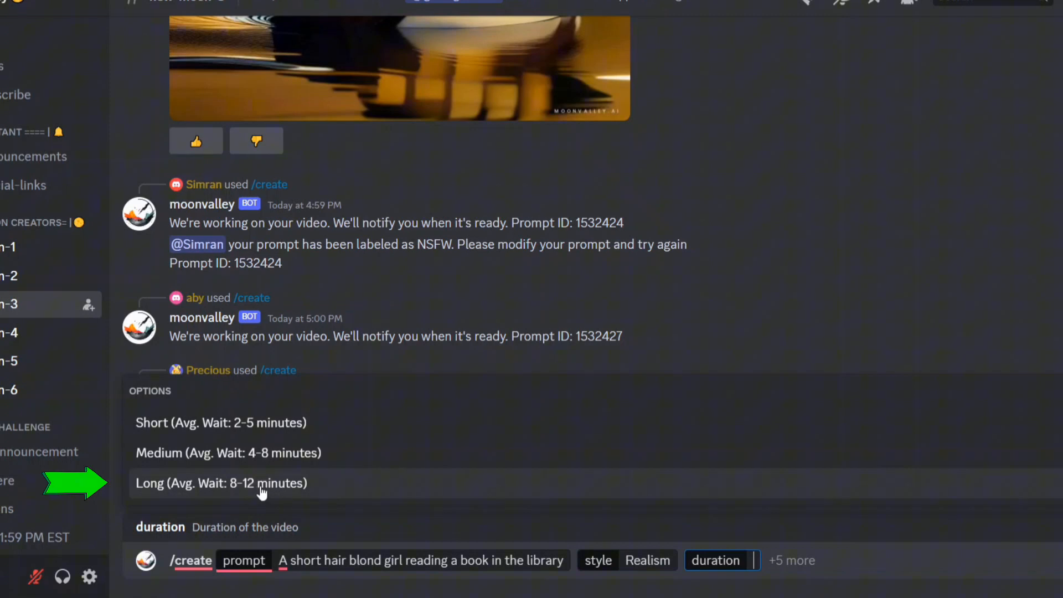
- Send the /create request for the blond library girl: Realism, Long duration, with a seed number
left_click(221, 483)
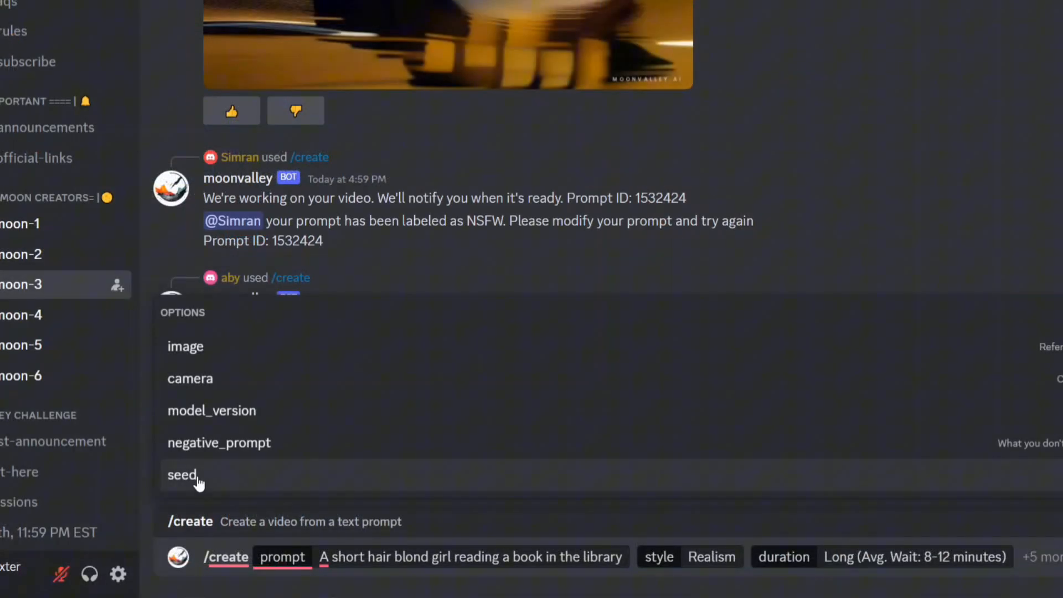
left_click(182, 475)
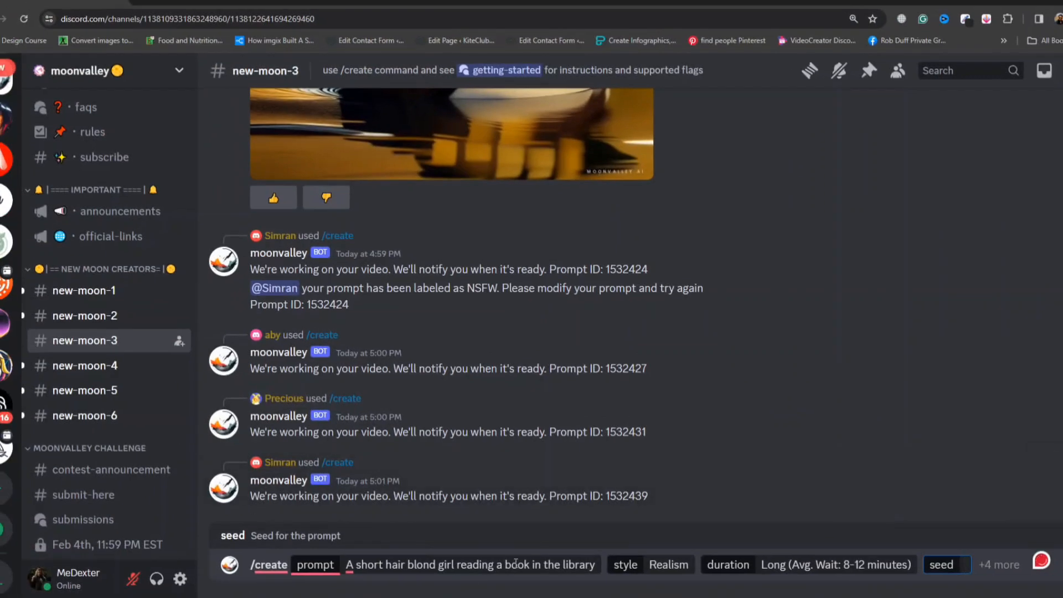
type("987456")
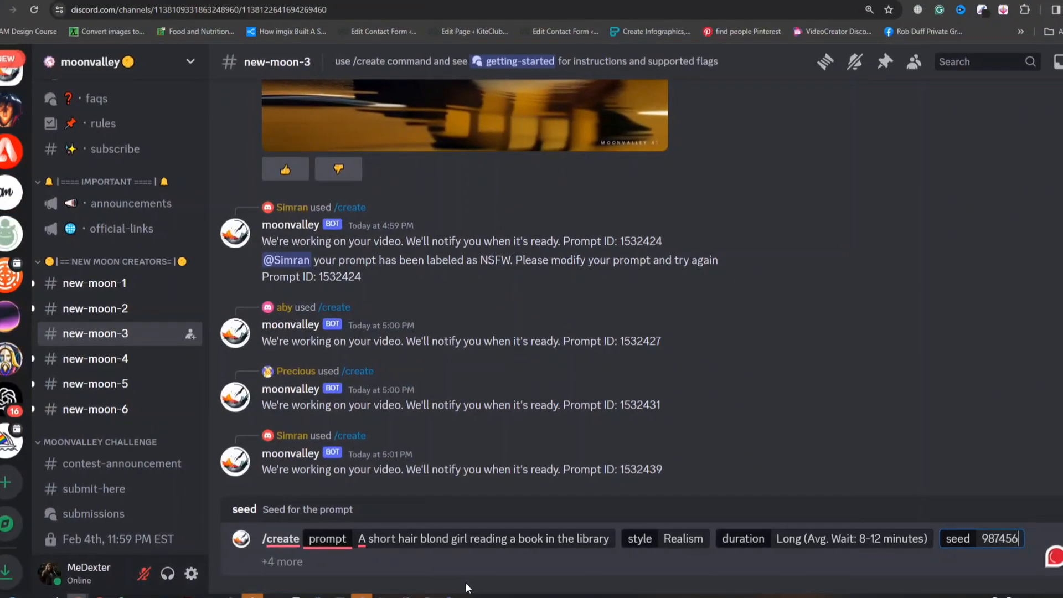
key("Enter")
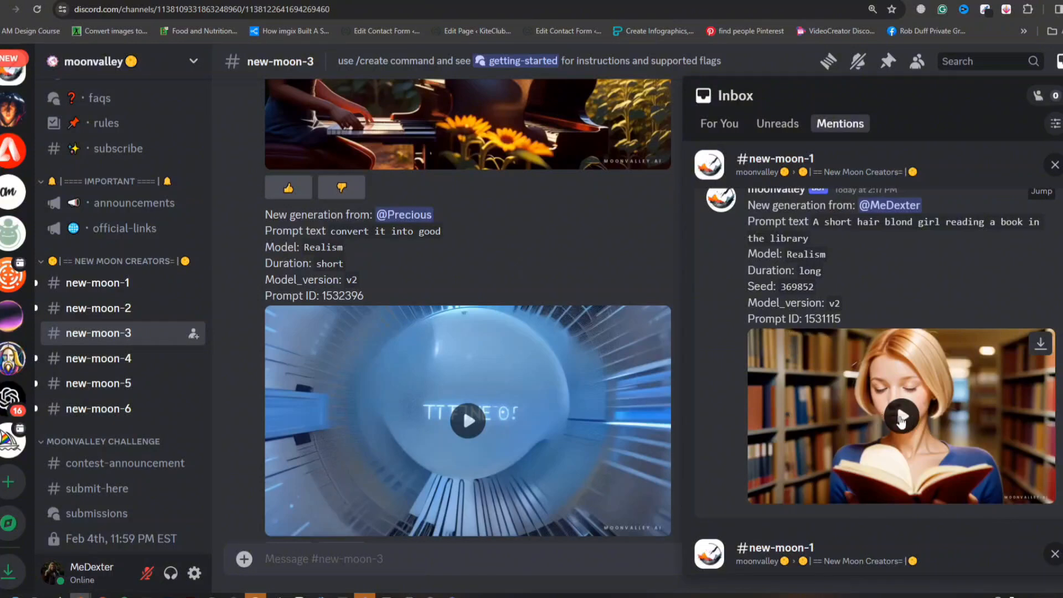
- Play the finished library-girl video from the Inbox mentions
left_click(900, 416)
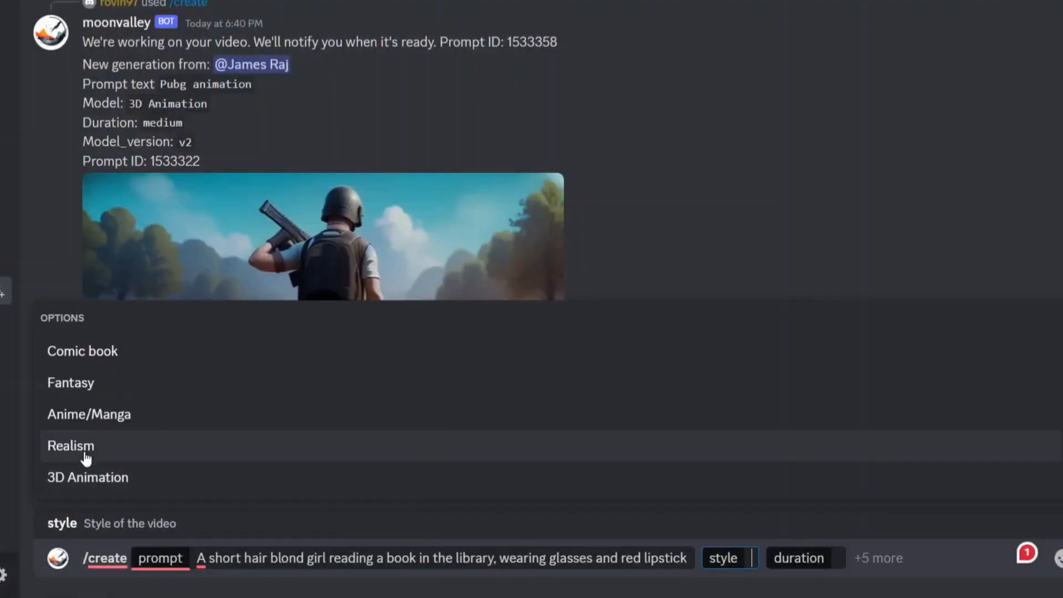
- Choose Realism style for the library girl now wearing glasses and red lipstick
left_click(71, 445)
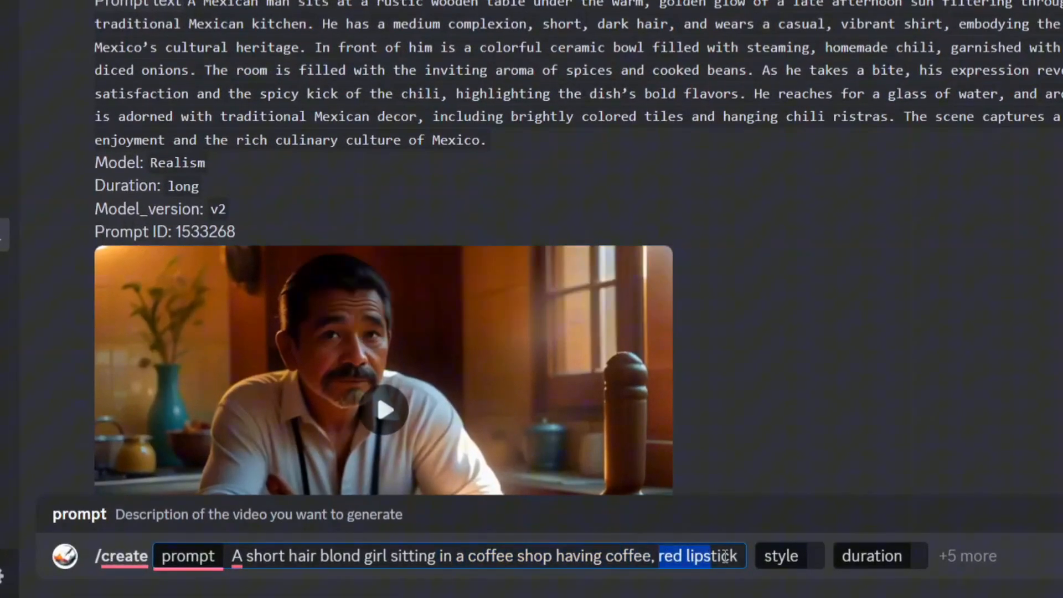
- Send the coffee-shop girl request with its style and play the resulting video from mentions
scroll("down", 3)
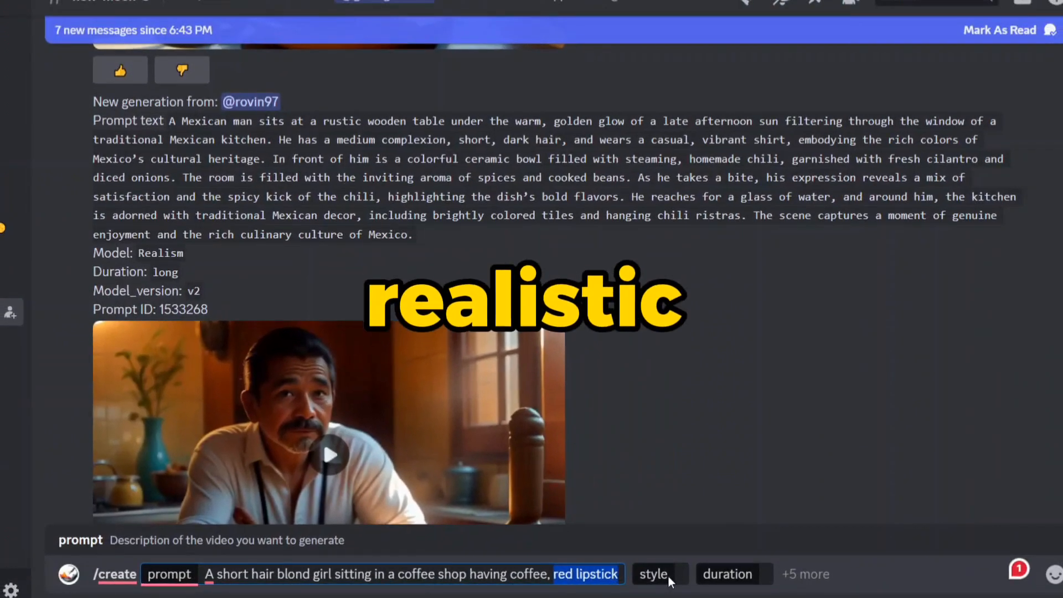
left_click(726, 574)
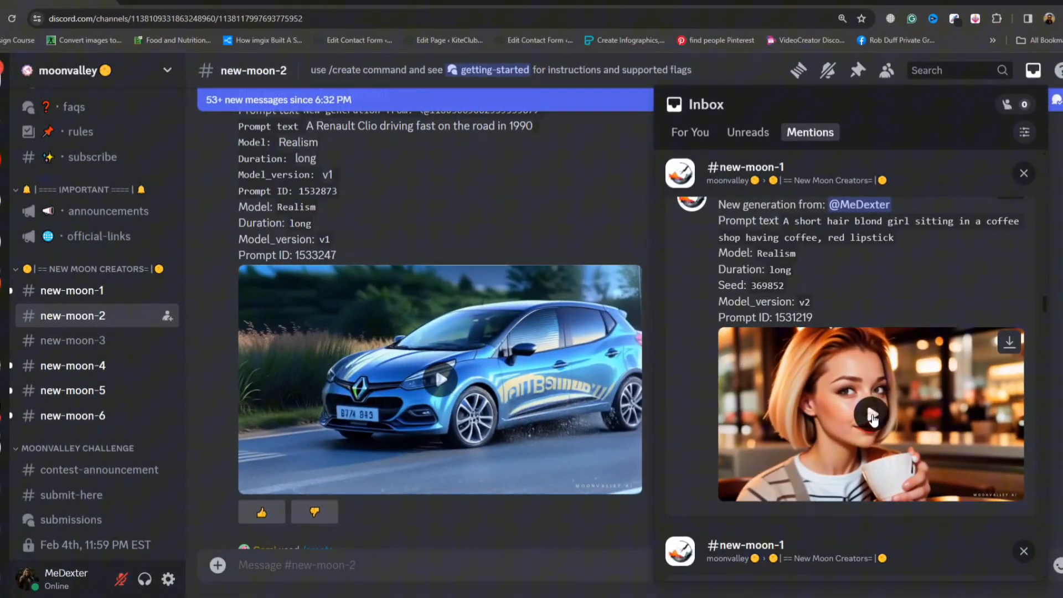
left_click(872, 415)
type("/create prompt A short hair blond girl wearing a leather jacket, glasses and red lipstick. Standing on the road sidewalks style")
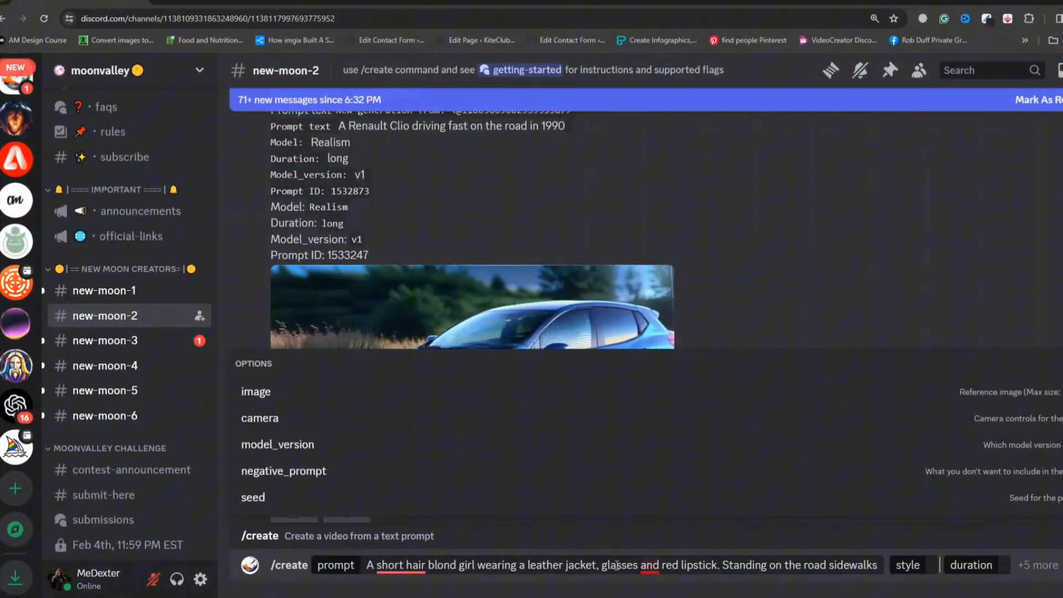
- Send the leather-jacket sidewalk prompt with seed 369852, then return to new-moon-1
double_click(560, 565)
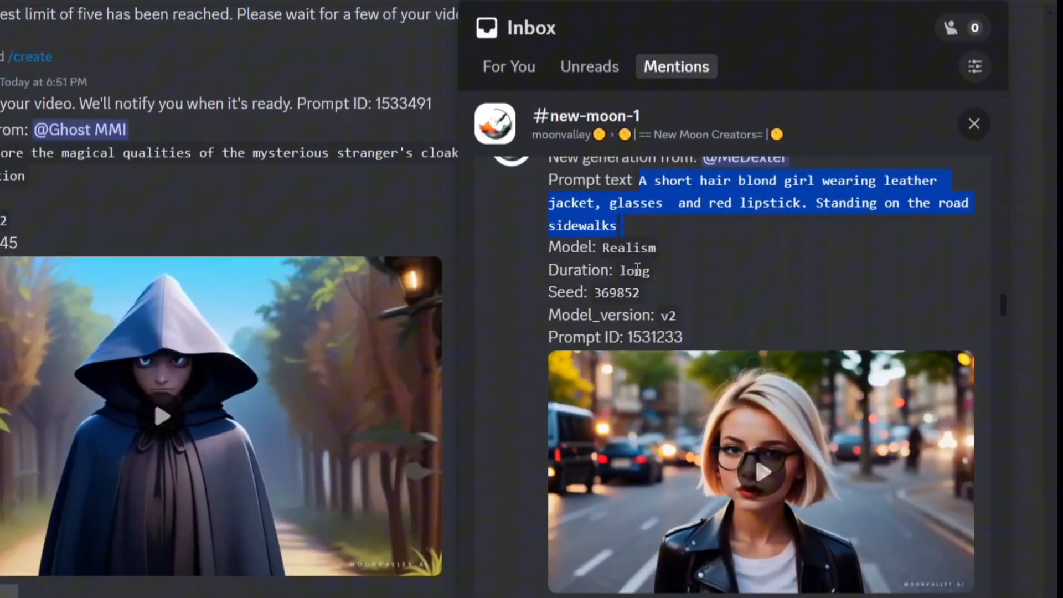
left_click(973, 124)
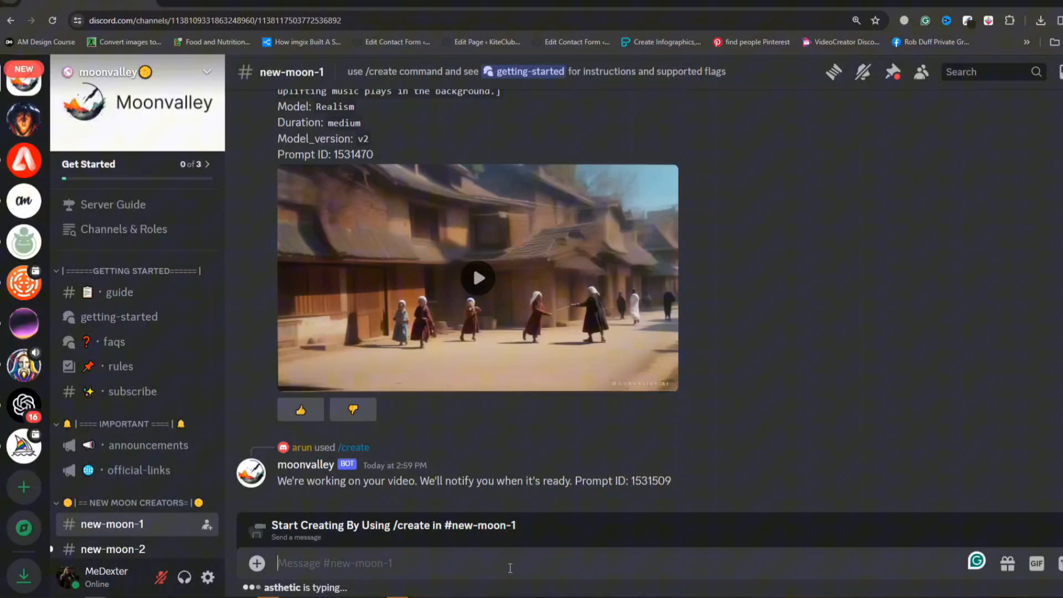